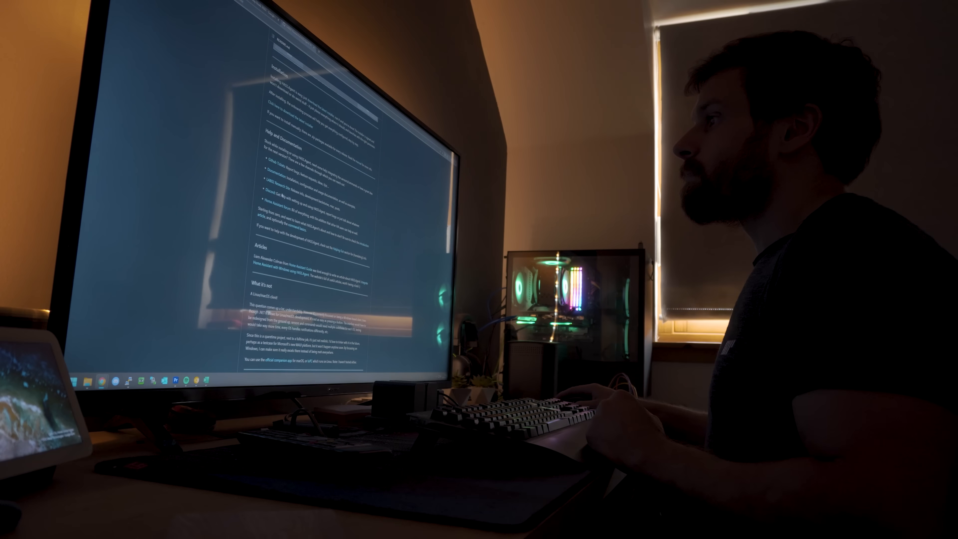
scroll("down", 3)
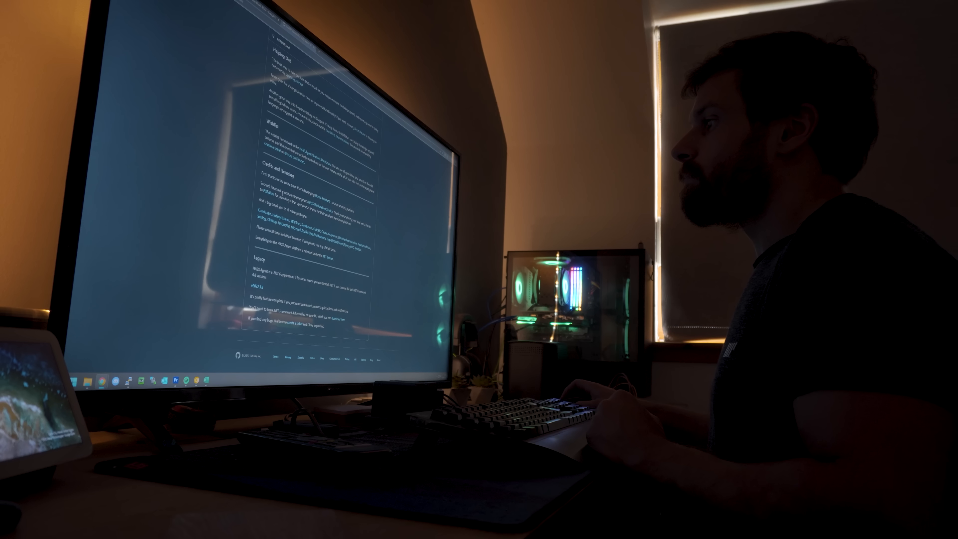
scroll("up", 3)
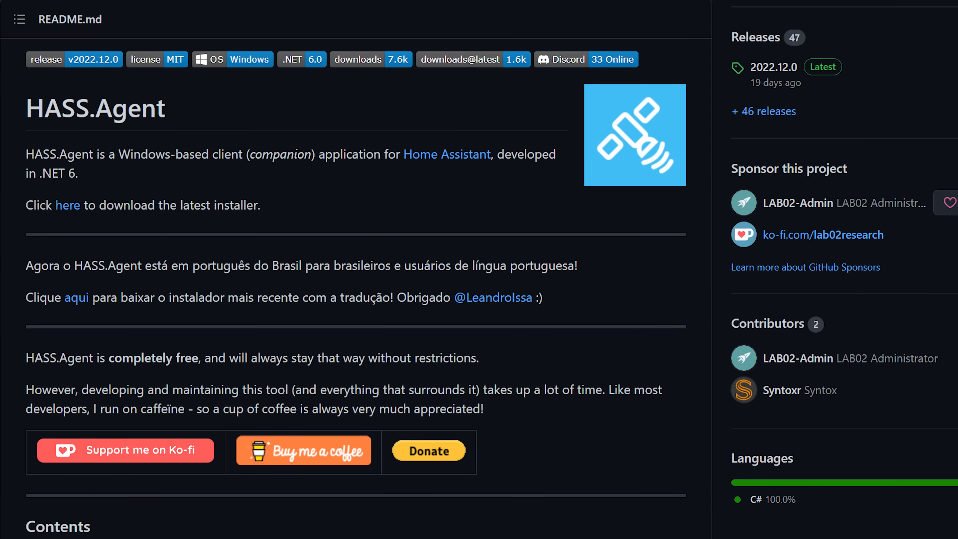
scroll("down", 3)
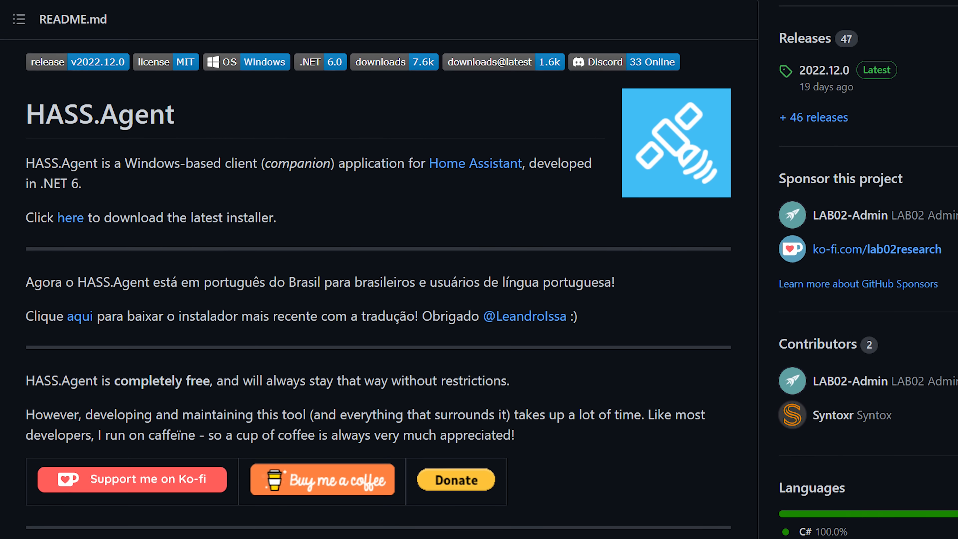
scroll("down", 3)
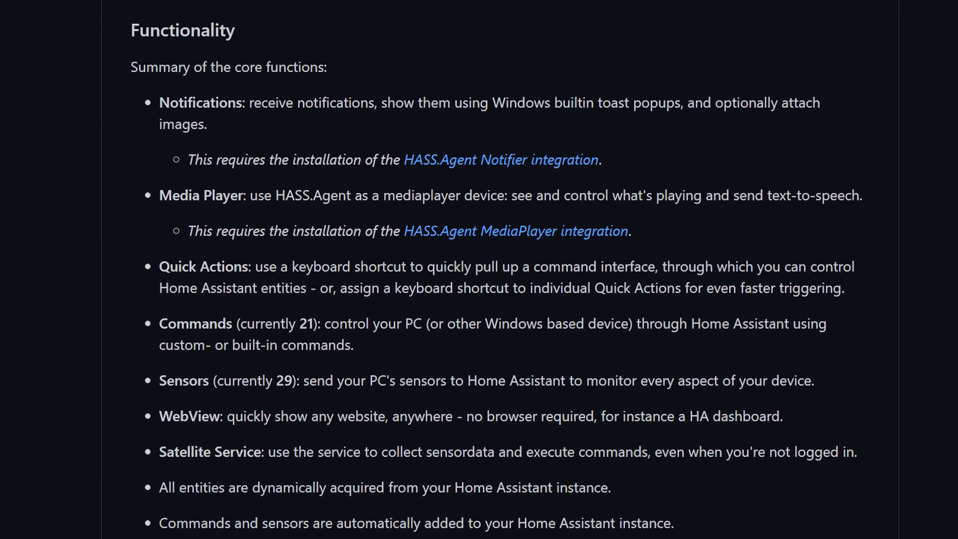
scroll("up", 3)
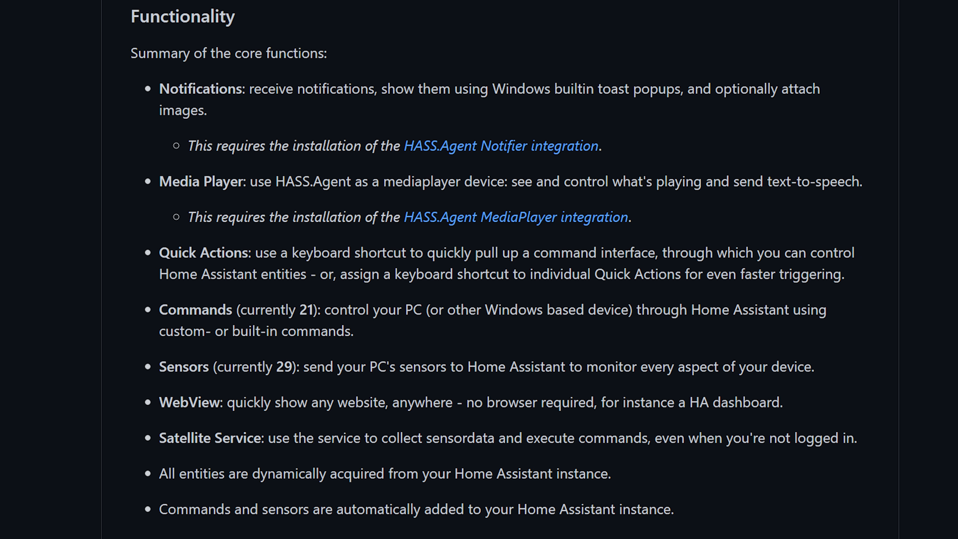